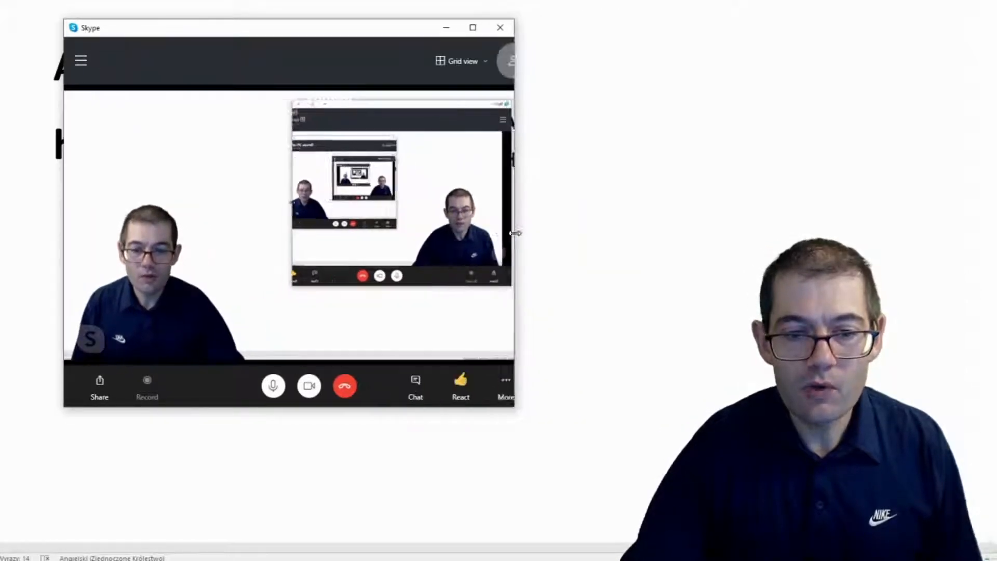
- Share the desktop in the Skype call with computer sound switched on
left_click(504, 379)
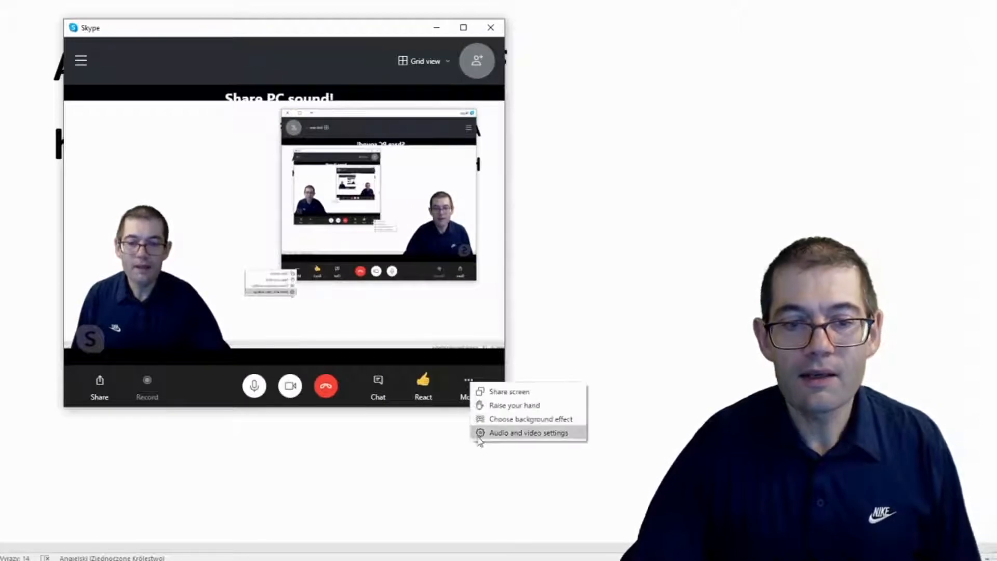
mouse_move(509, 391)
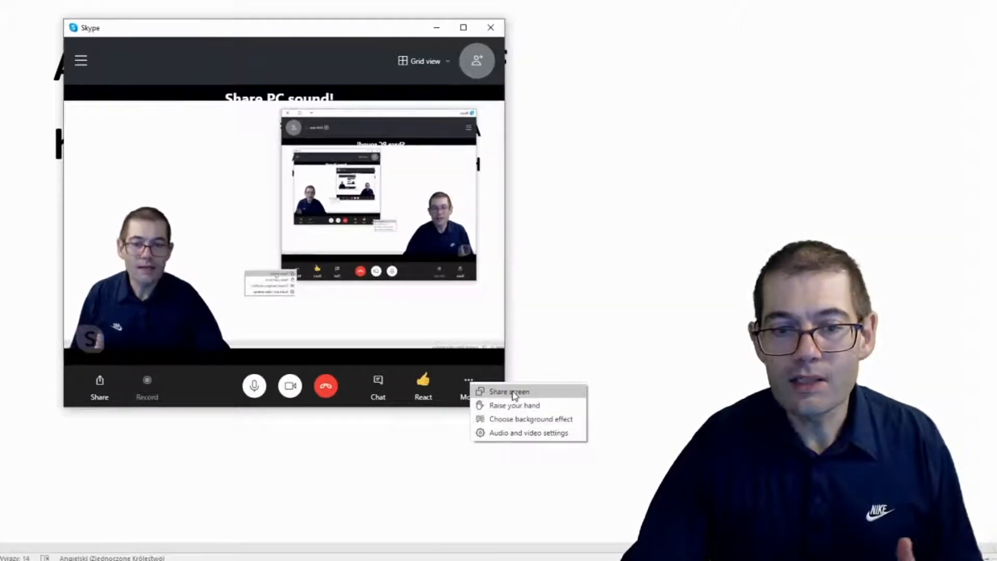
left_click(507, 391)
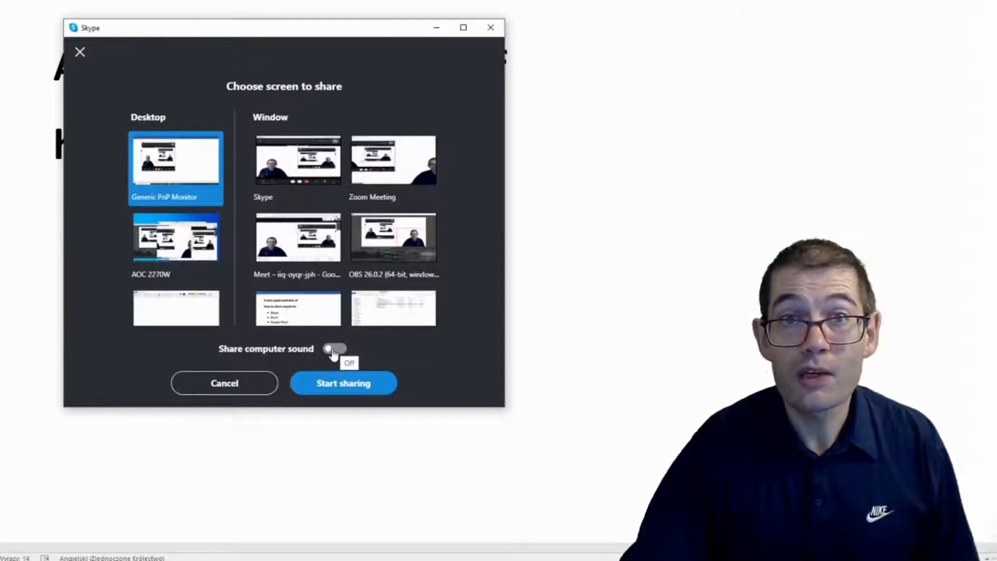
left_click(342, 382)
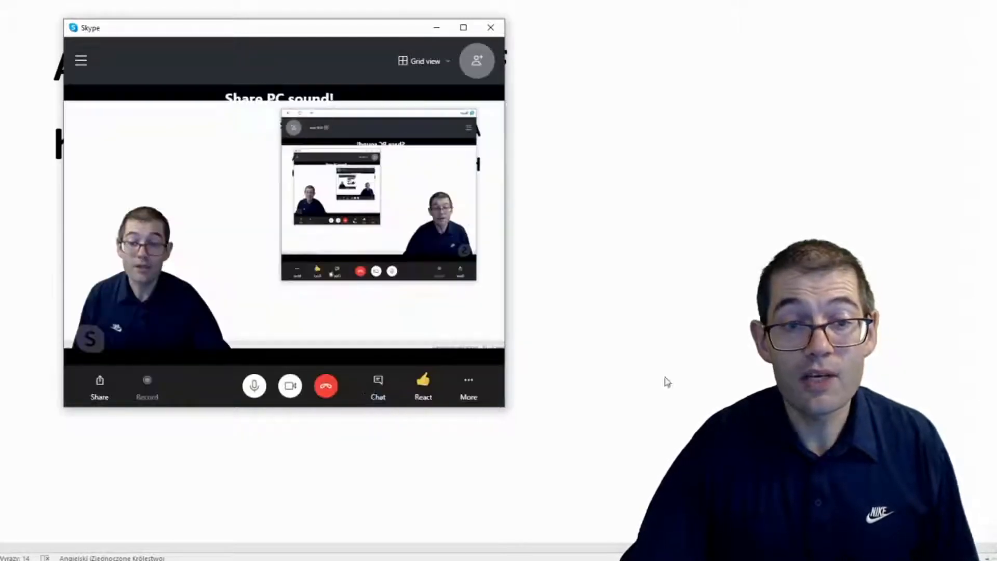
left_click(422, 386)
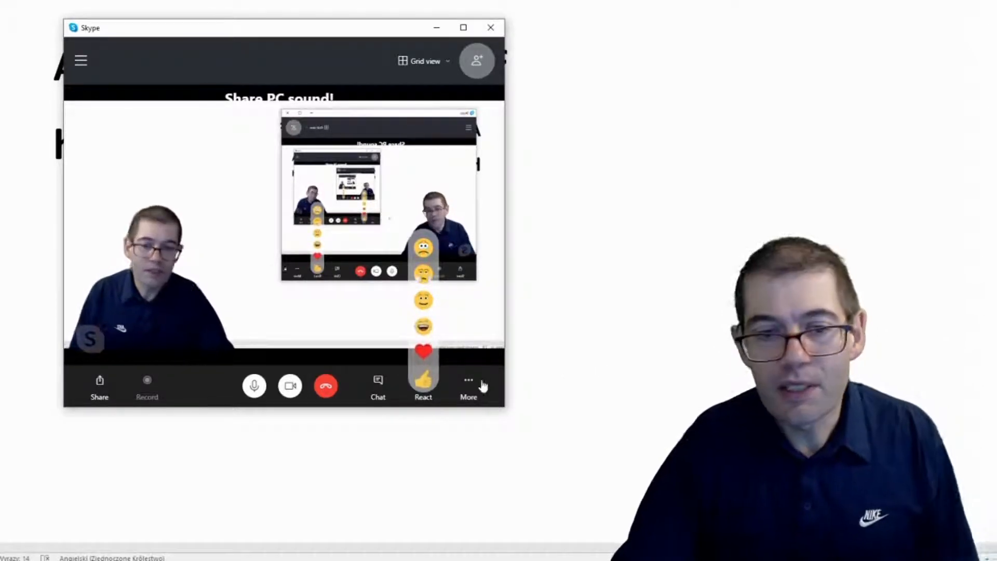
- Stop sharing the screen from the call's More menu
left_click(468, 380)
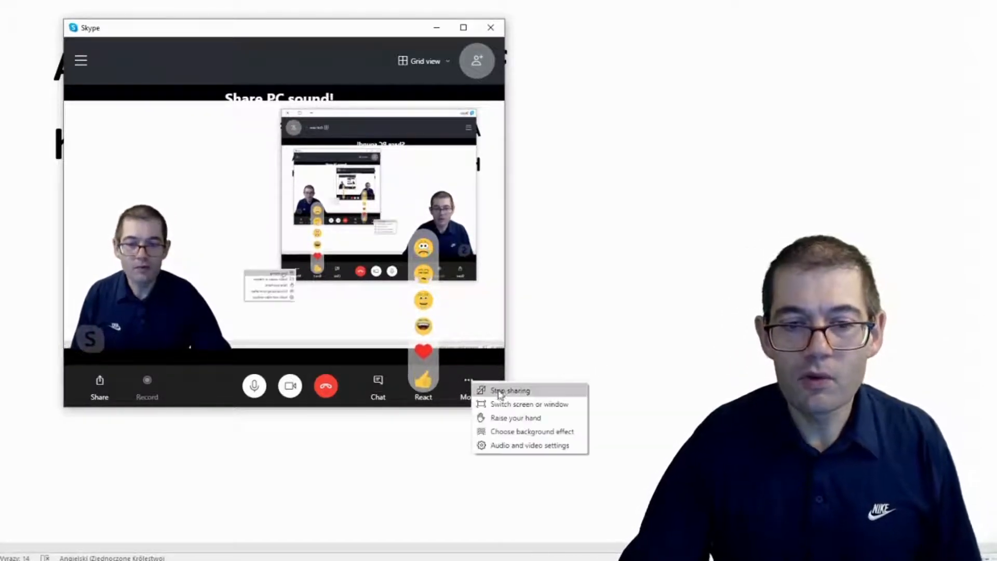
left_click(510, 390)
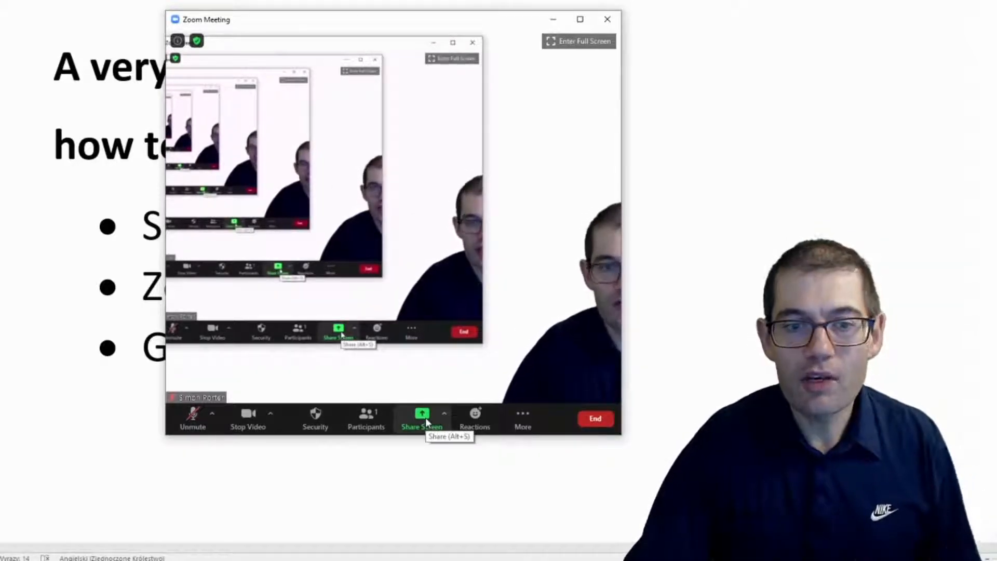
- Open Zoom's Share Screen chooser and tick Share computer sound
left_click(422, 420)
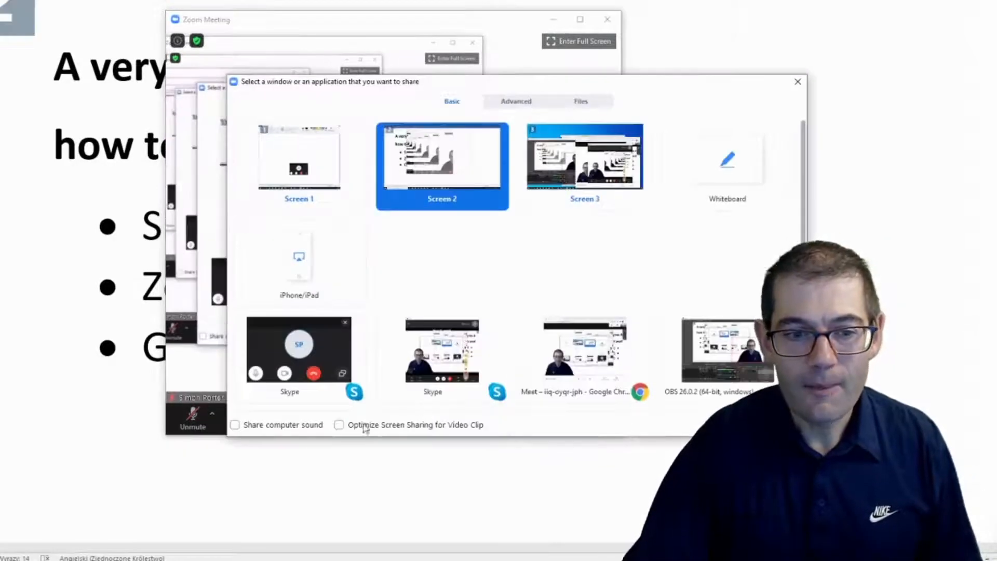
mouse_move(234, 425)
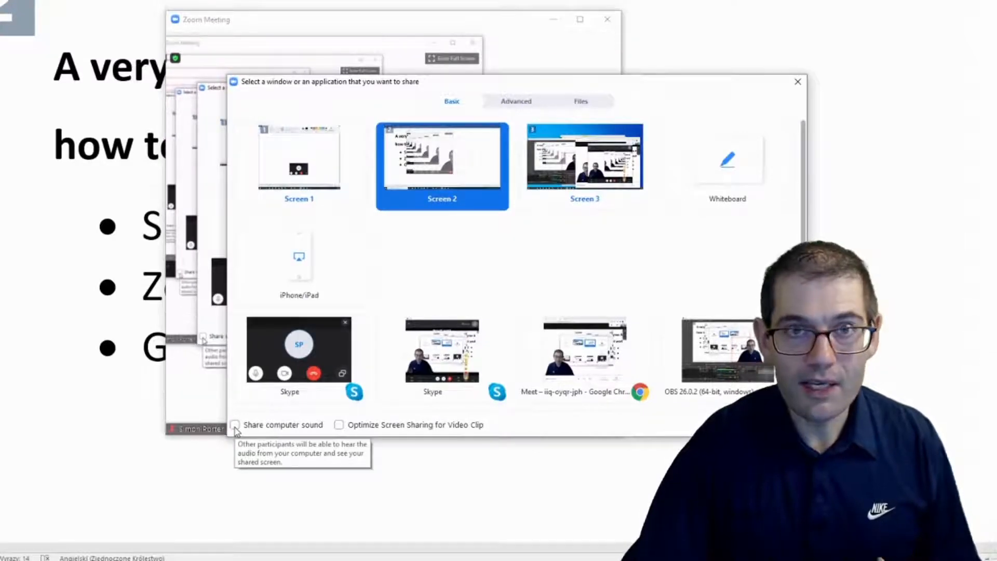
left_click(235, 424)
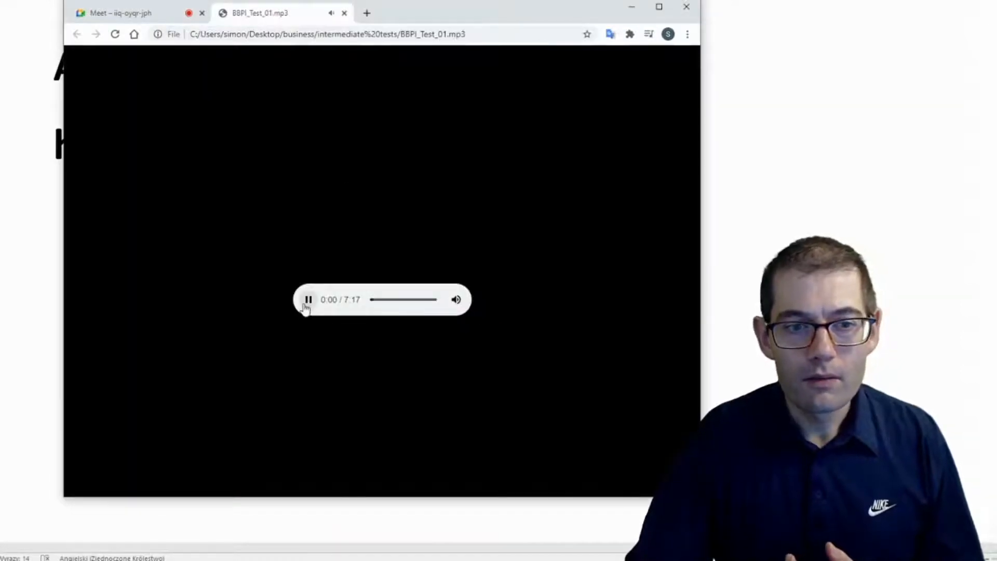
- Pause the MP3 player and switch to the Google Meet tab
left_click(308, 300)
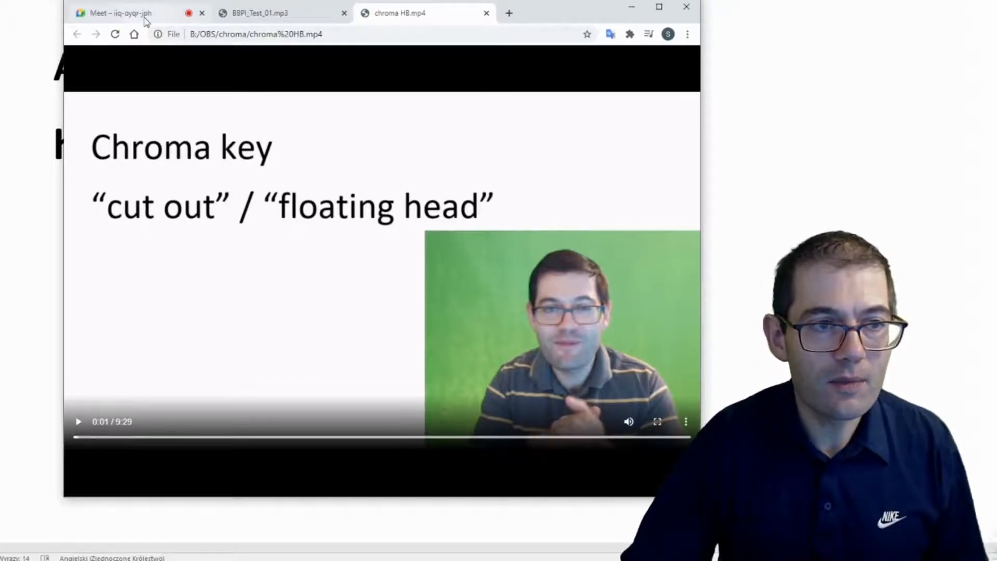
left_click(117, 13)
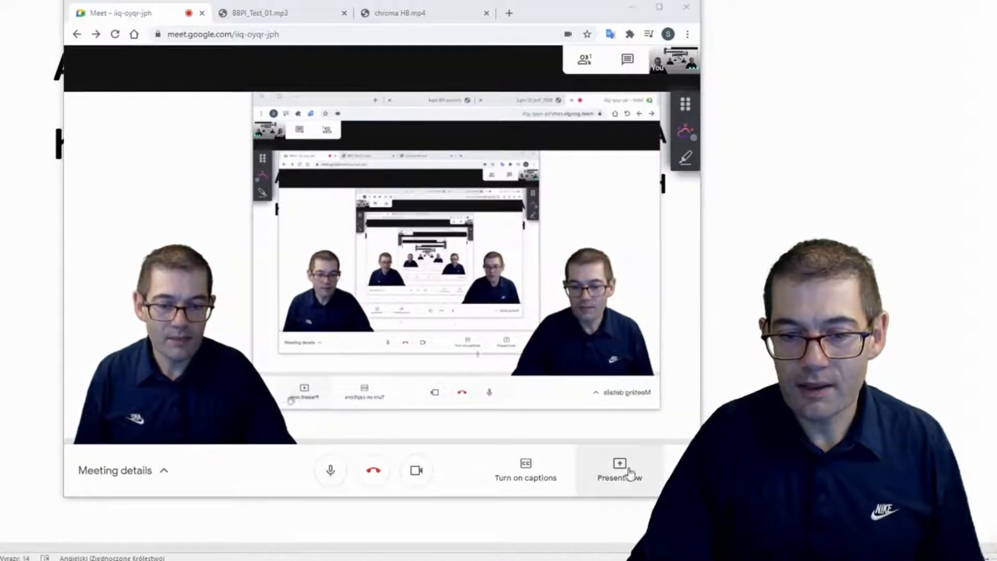
- Present the BBPI_Test_01.mp3 tab in Meet with Share audio kept on
left_click(619, 470)
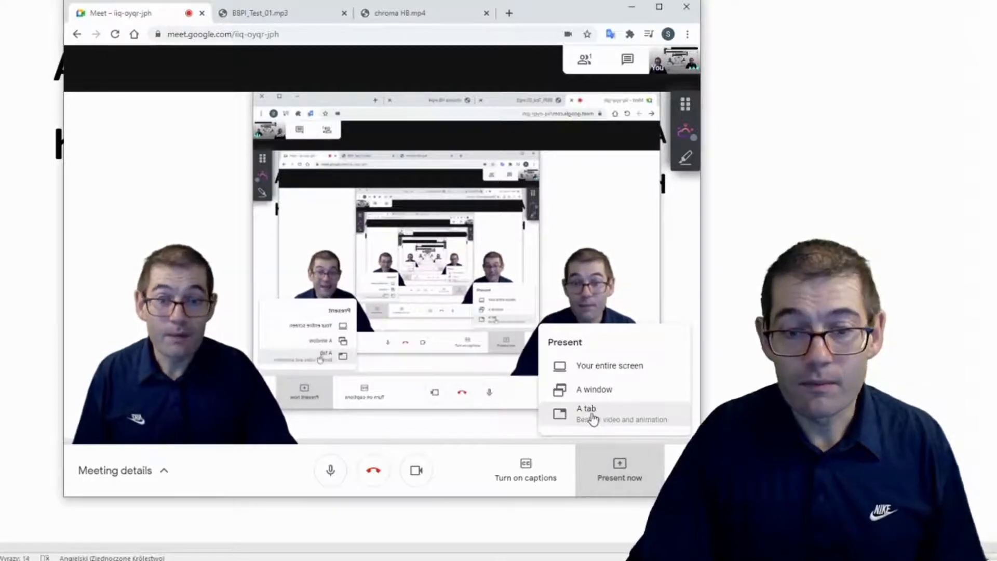
left_click(586, 408)
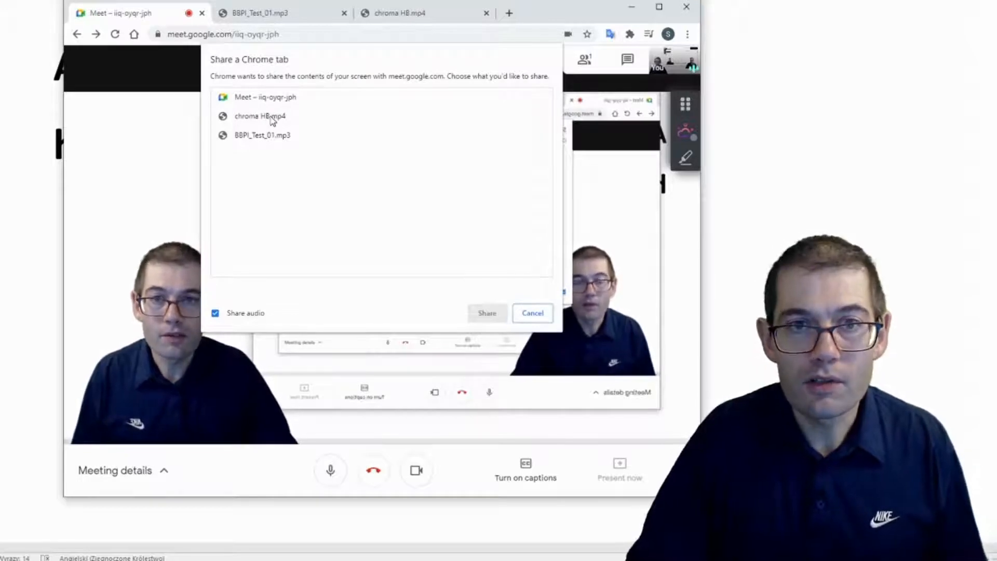
left_click(262, 135)
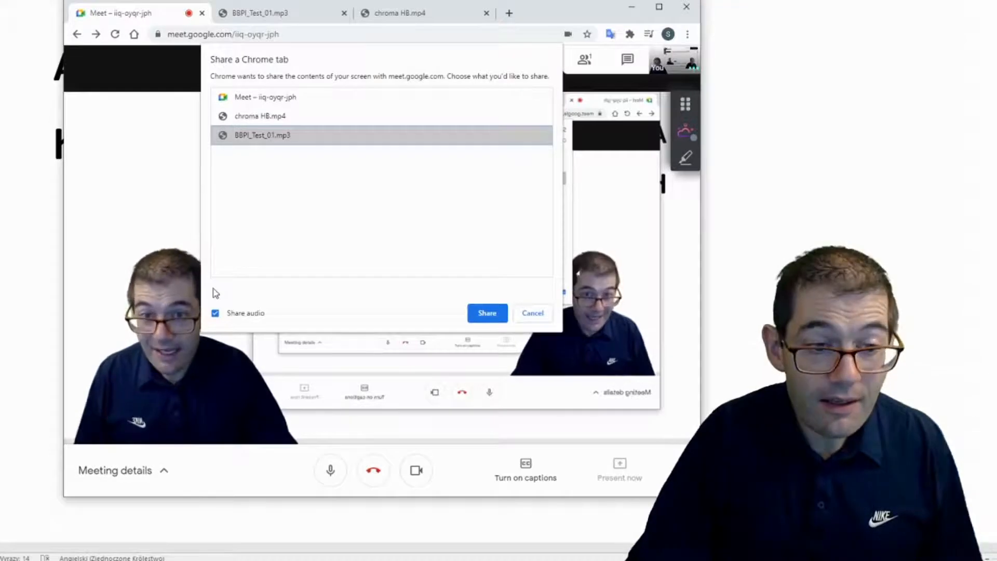
left_click(487, 312)
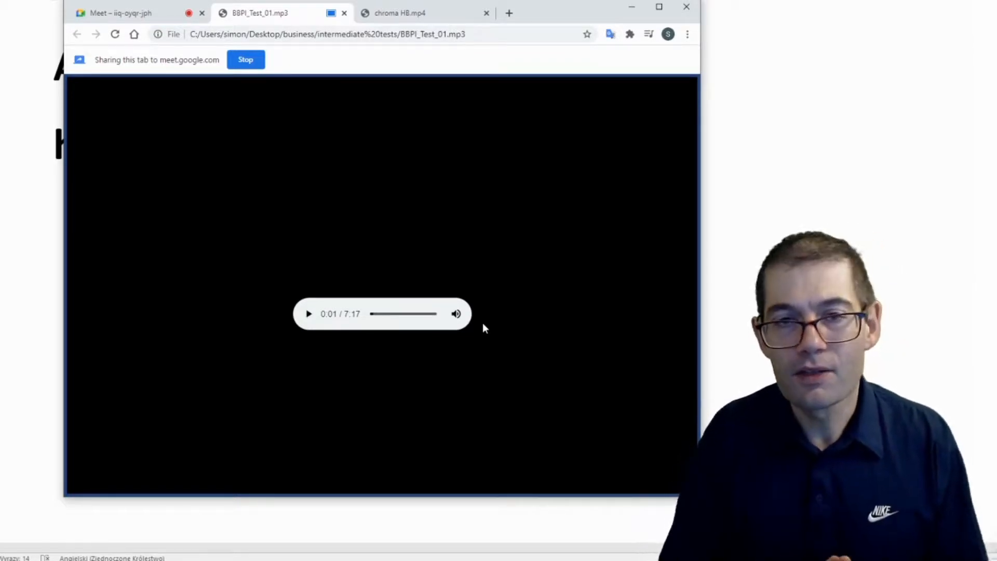
mouse_move(562, 291)
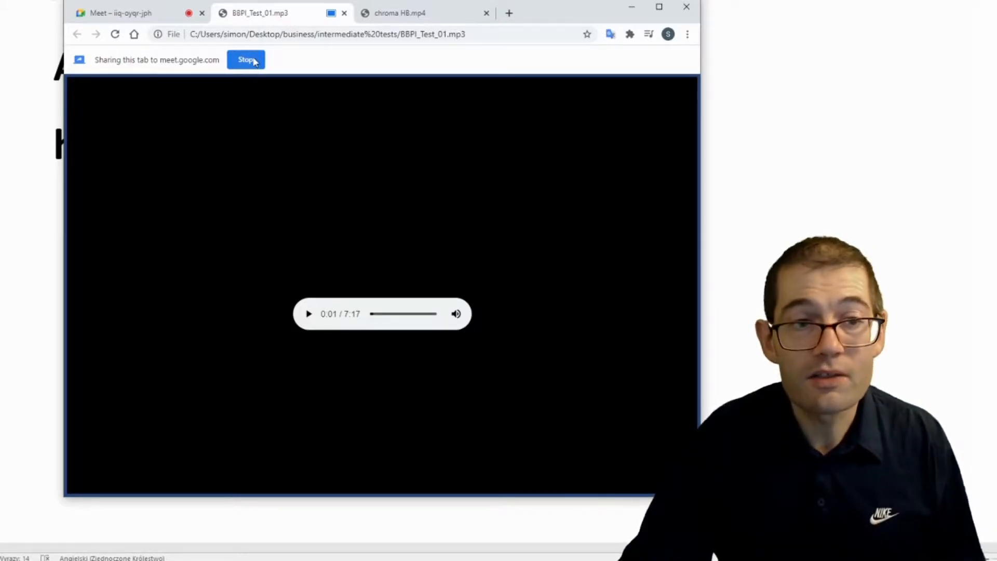
- Stop sharing the MP3 tab and return to the Meet tab
left_click(246, 60)
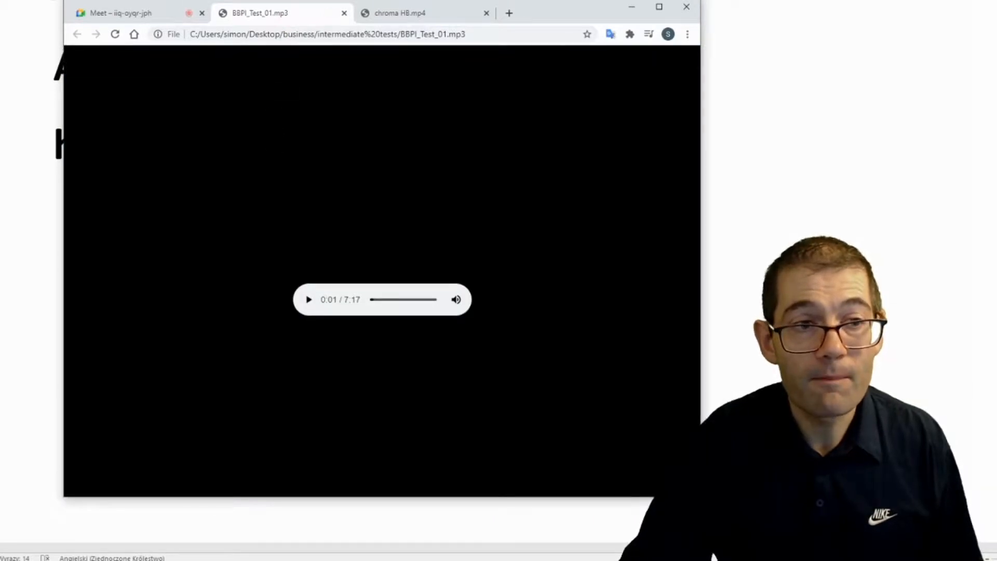
left_click(121, 12)
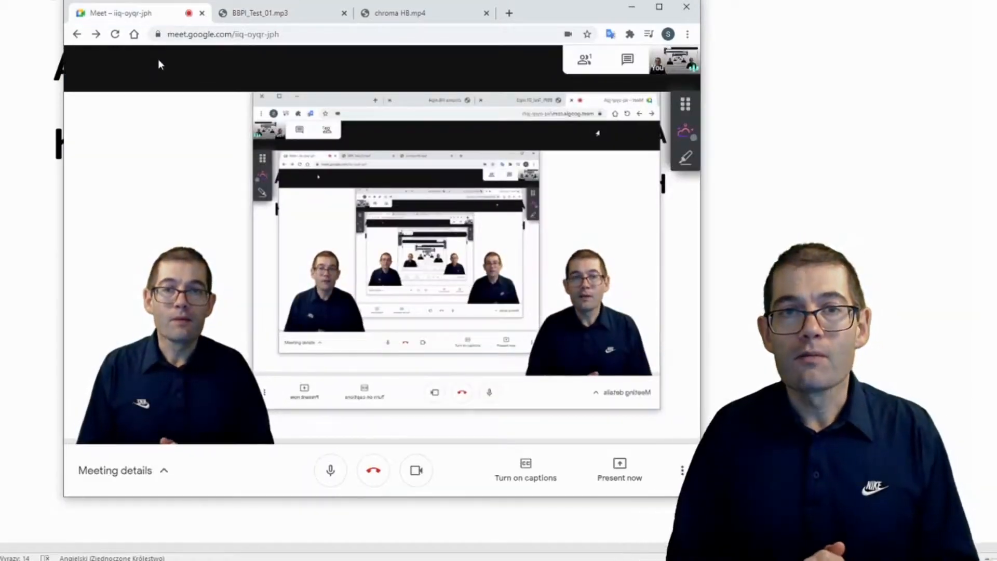